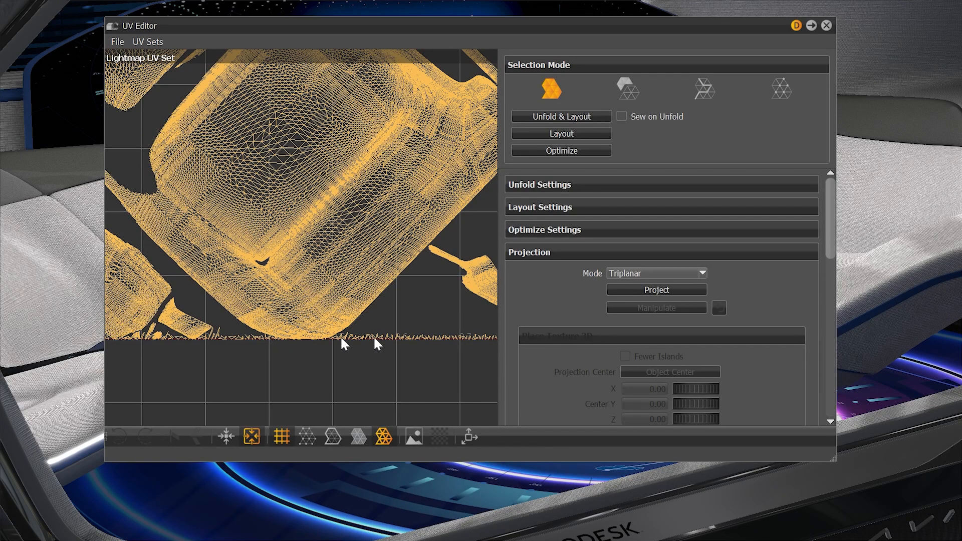
Project the Lightmap UV Set using Triplanar projection mode
{"action": "left_click", "coordinate": [655, 290]}
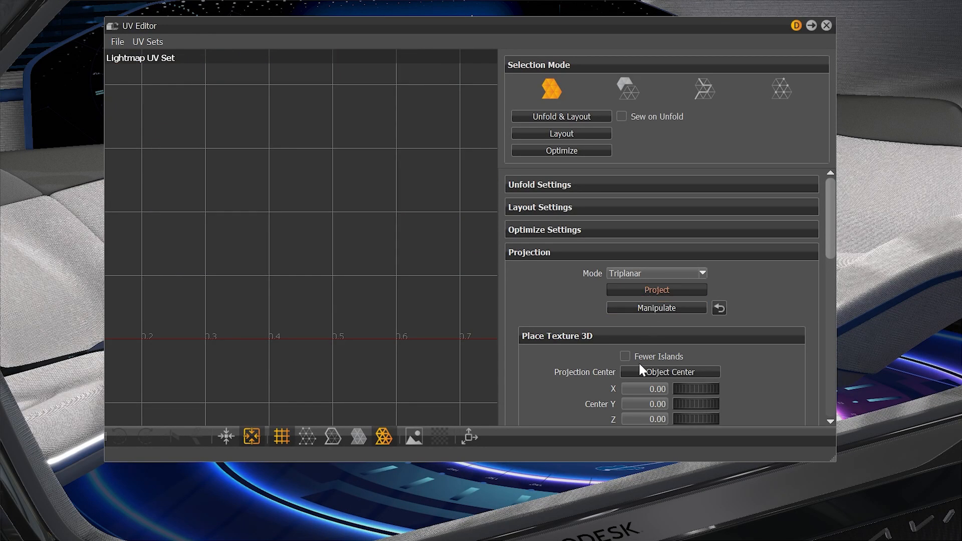
{"action": "left_click", "coordinate": [624, 356]}
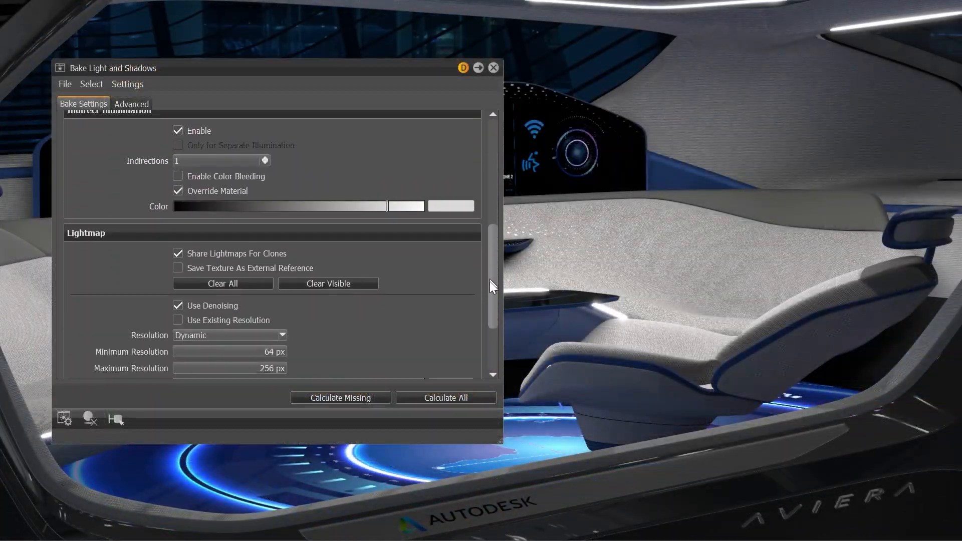
Scroll the Bake Settings down to the Indirect Illumination and Lightmap sections
{"action": "scroll", "scroll_direction": "down", "scroll_amount": 3}
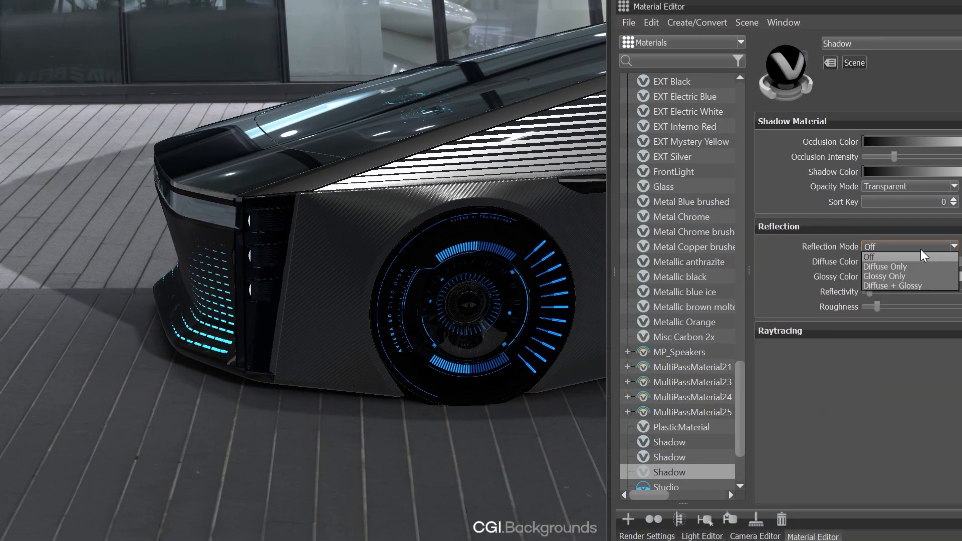
Set the Shadow material's Reflection Mode to Diffuse Only
{"action": "left_click", "coordinate": [885, 266]}
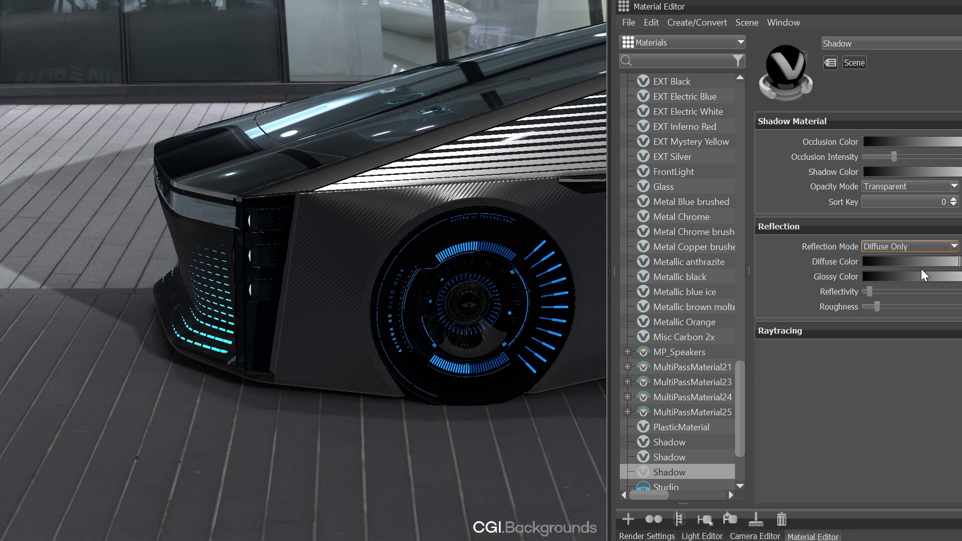
{"action": "left_click", "coordinate": [702, 535]}
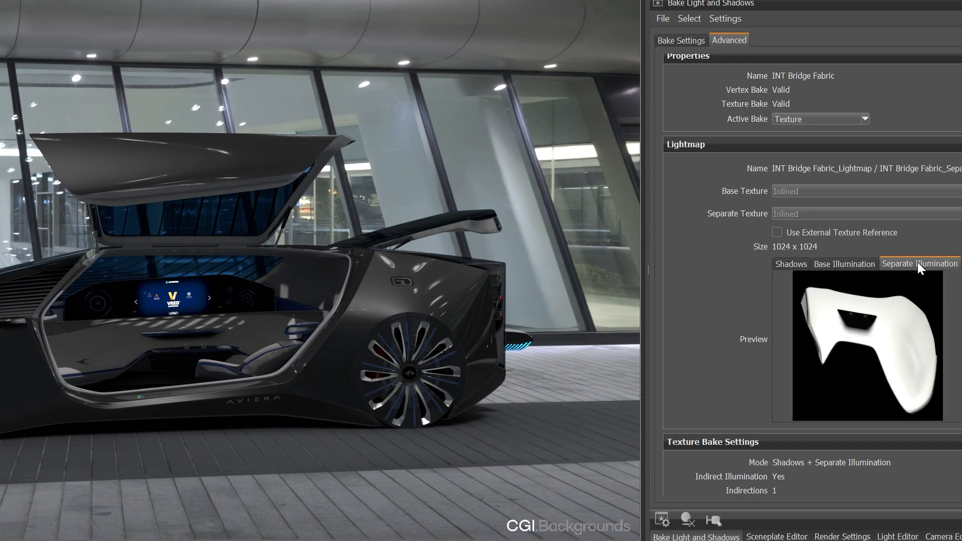
Show the Separate Illumination lightmap preview for INT Bridge Fabric
{"action": "left_click", "coordinate": [681, 40]}
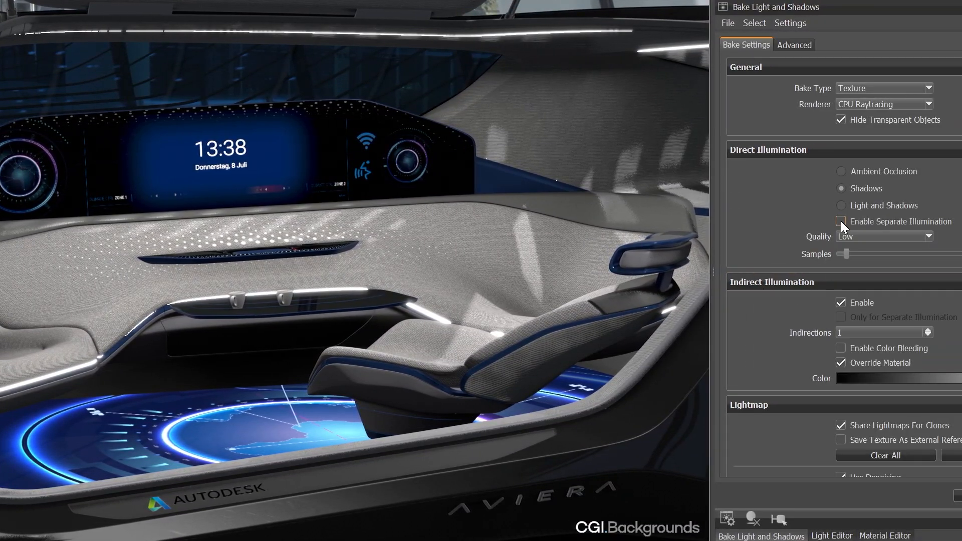
Enable Separate Illumination for the bake and the interior light, then show Display_Floor's material settings
{"action": "left_click", "coordinate": [841, 222]}
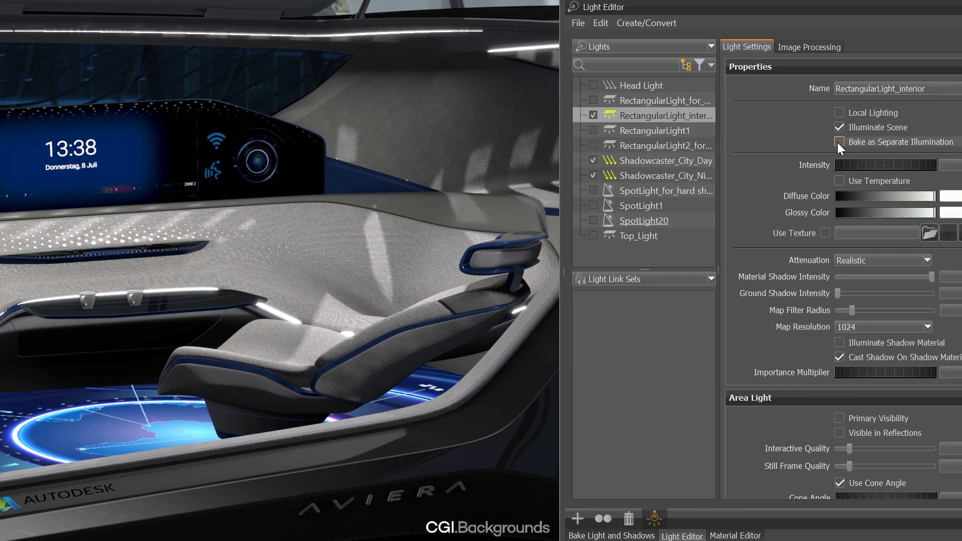
{"action": "left_click", "coordinate": [736, 535]}
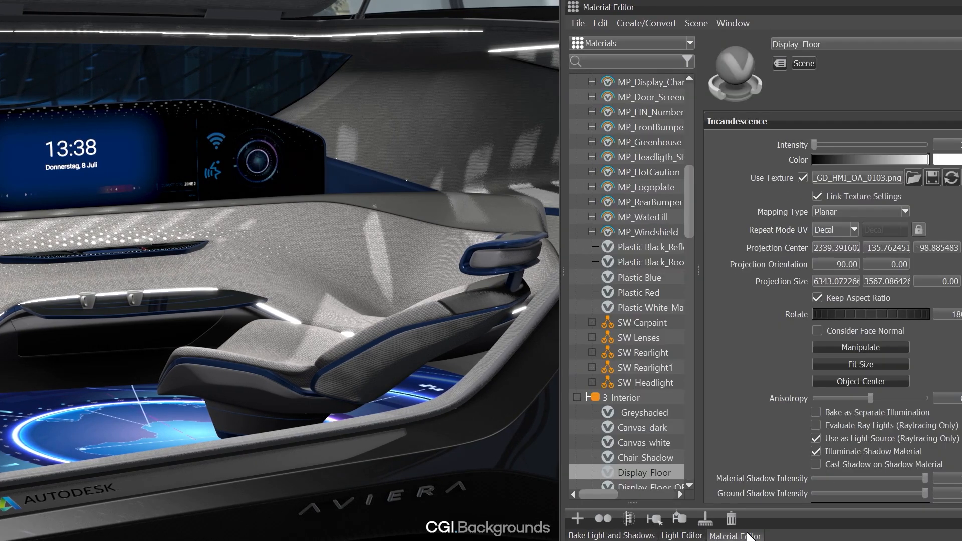
{"action": "left_click", "coordinate": [816, 411]}
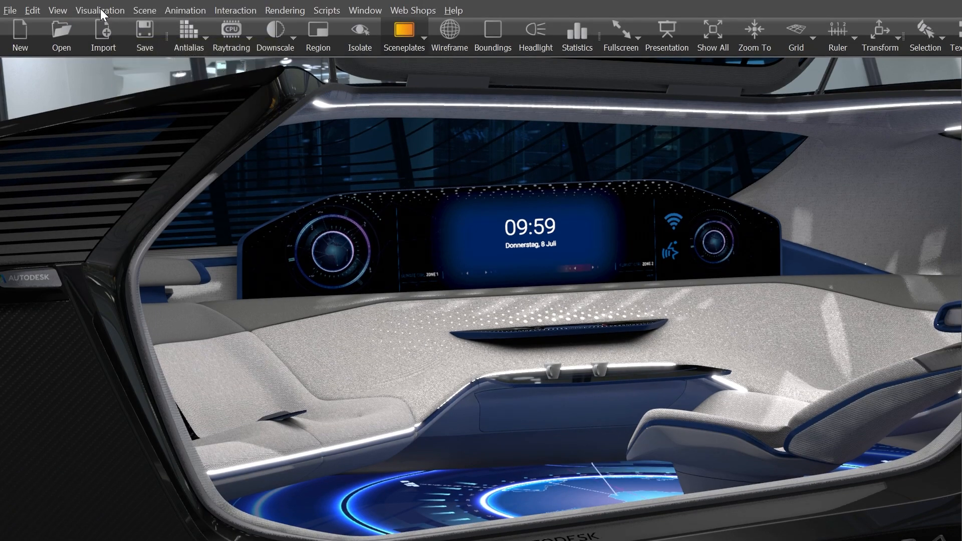
Switch the viewport to Precomputed Illumination Rendering from the Visualization menu
{"action": "left_click", "coordinate": [100, 10]}
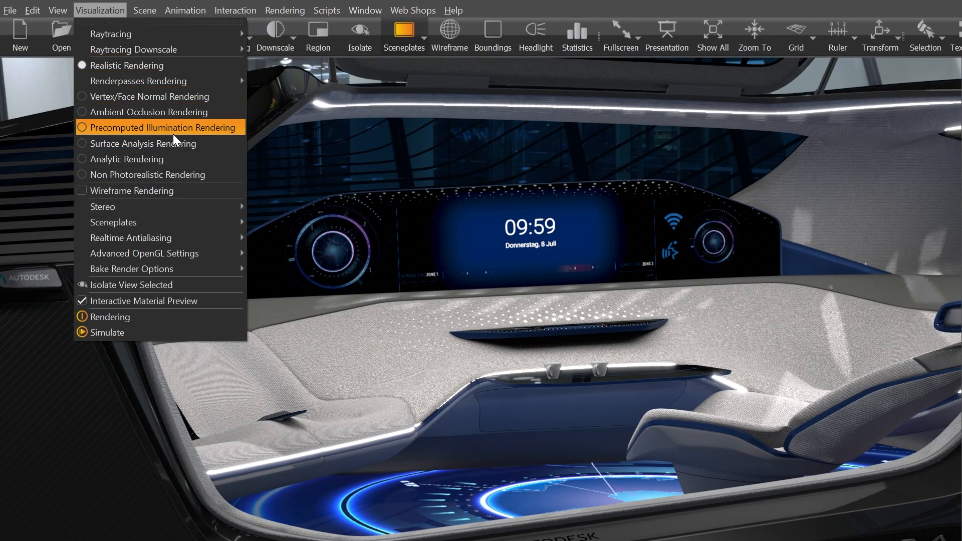
{"action": "left_click", "coordinate": [162, 127]}
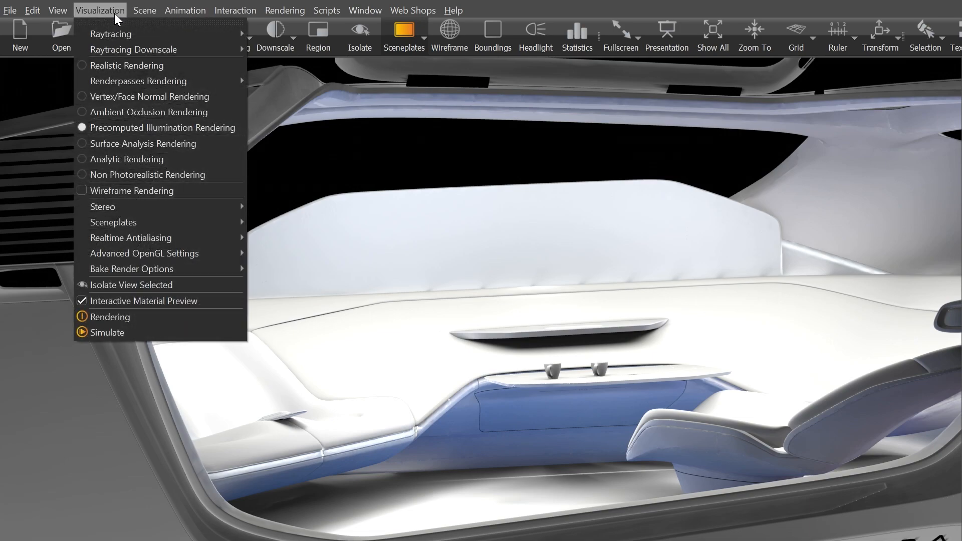
{"action": "mouse_move", "coordinate": [130, 268]}
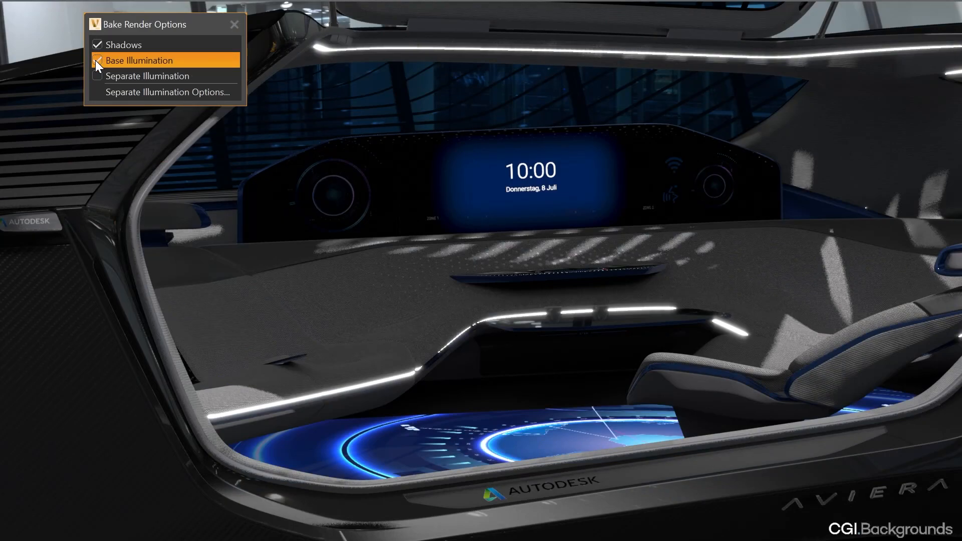
Re-enable Base Illumination and bring up the Separate Illumination Options panel
{"action": "left_click", "coordinate": [97, 60]}
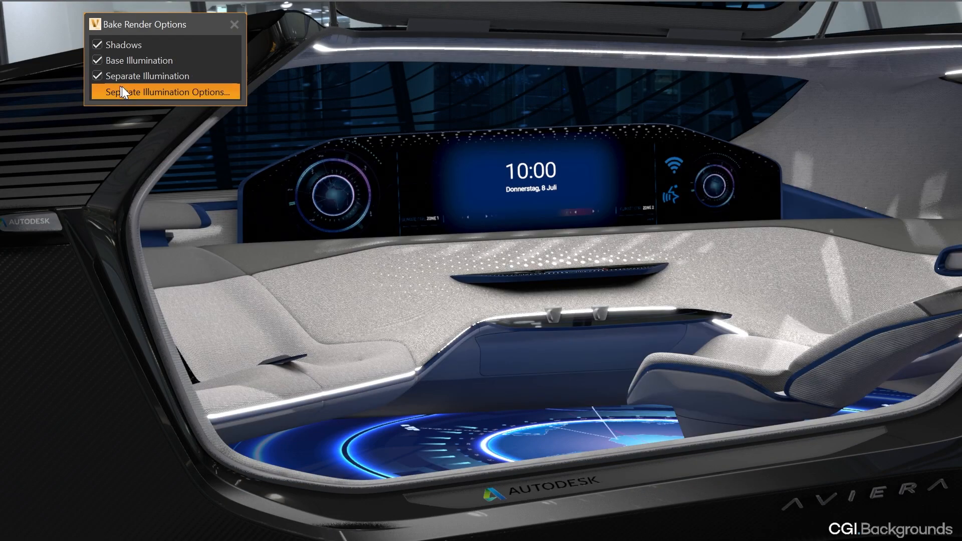
{"action": "left_click", "coordinate": [168, 91]}
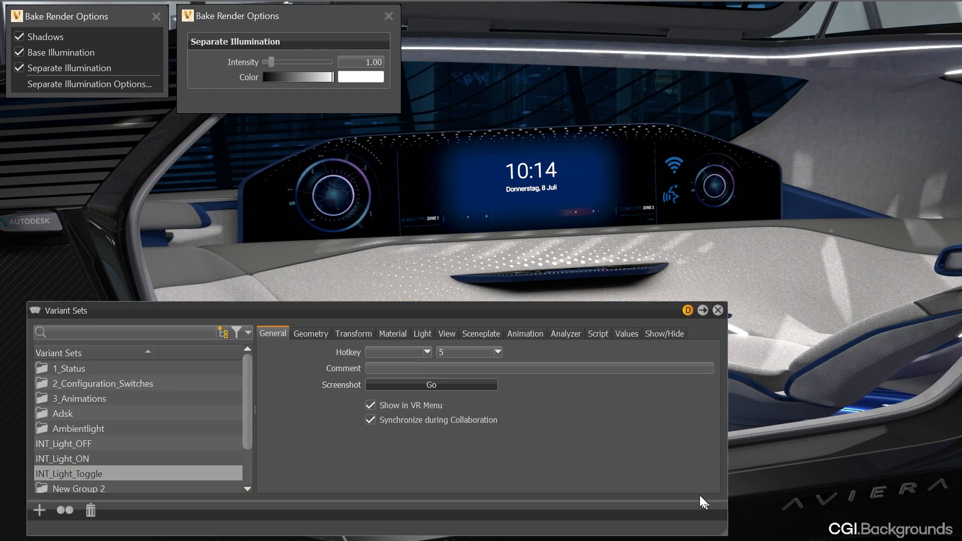
Activate the INT_Light_Toggle variant and raise Separate Illumination Intensity back to 1.00
{"action": "left_click", "coordinate": [597, 332]}
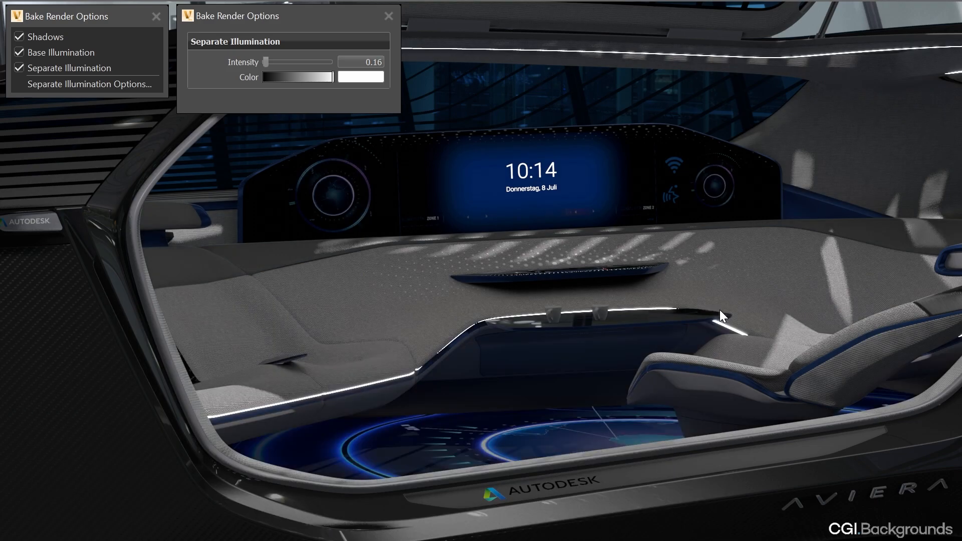
{"action": "left_click_drag", "start_coordinate": [266, 61], "coordinate": [333, 61]}
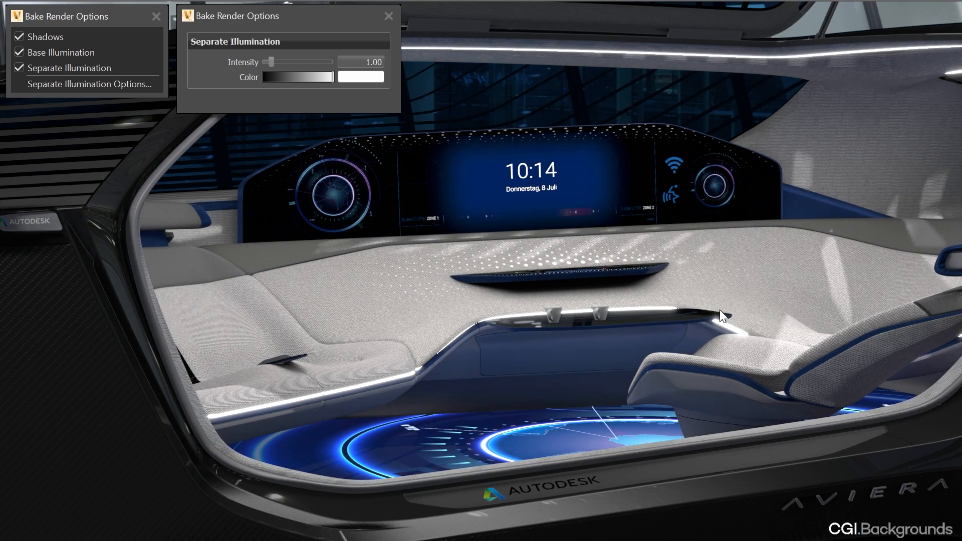